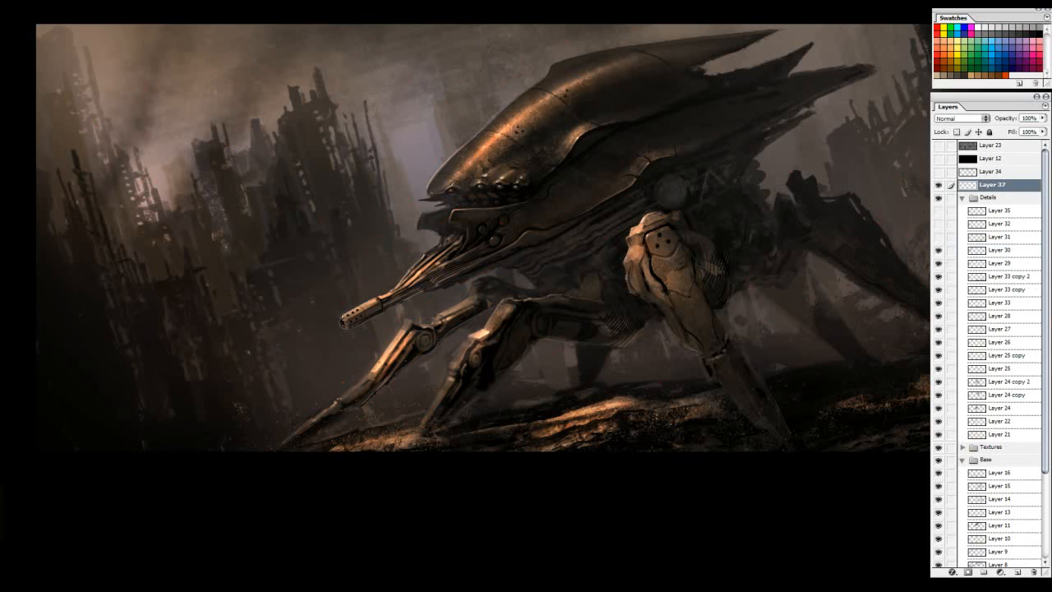
# Step: Sketch arrows pointing at the city skyline and across the ruined buildings
pyautogui.moveTo(112, 25); pyautogui.dragTo(95, 193)
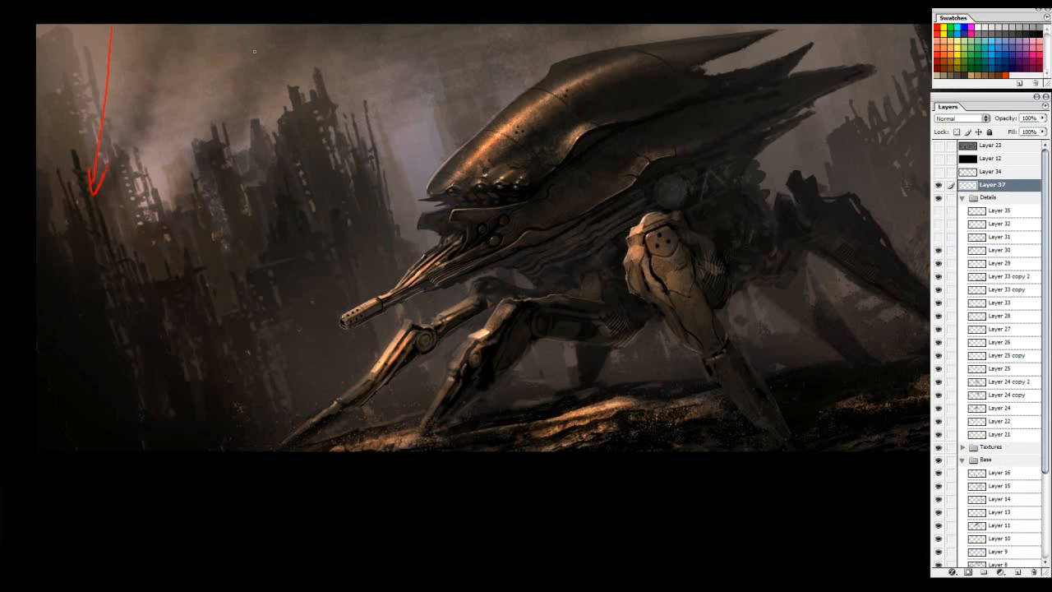
pyautogui.moveTo(424, 36); pyautogui.dragTo(309, 214)
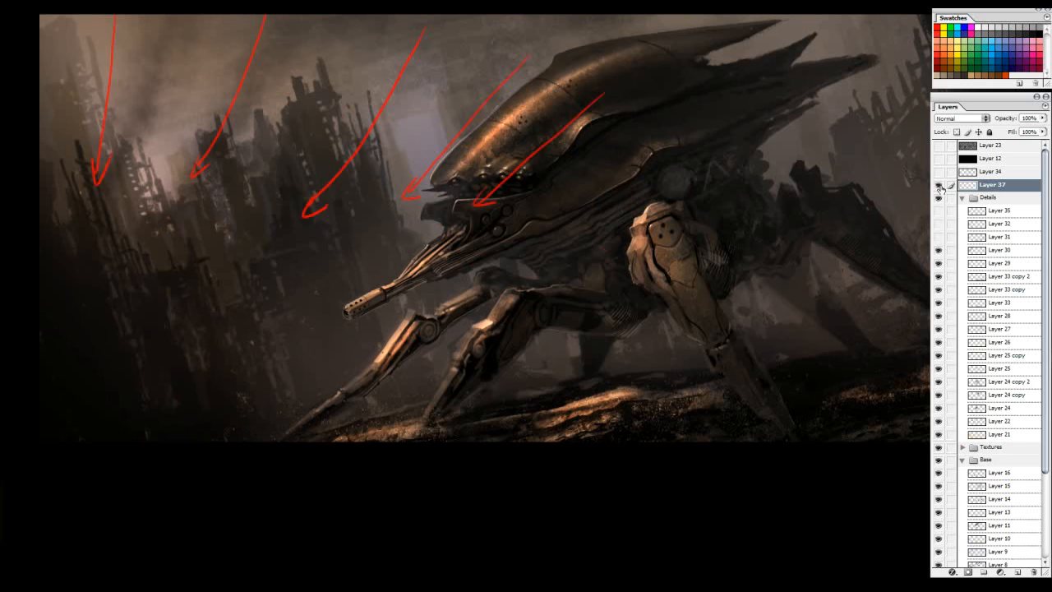
pyautogui.click(936, 184)
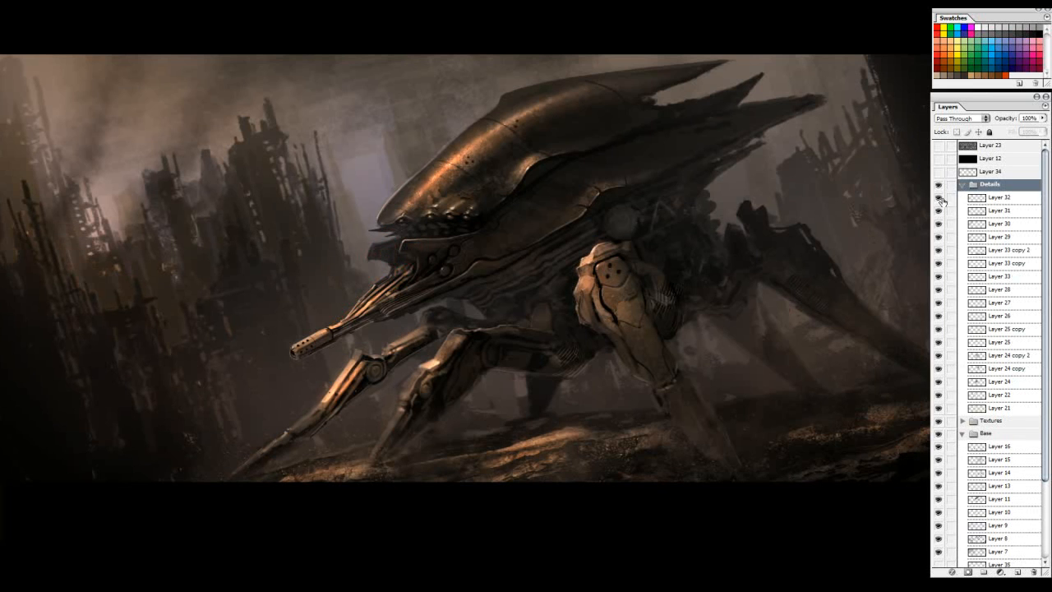
# Step: Select Layer 33 (Color Dodge) in the Details group, then collapse the group
pyautogui.click(1000, 197)
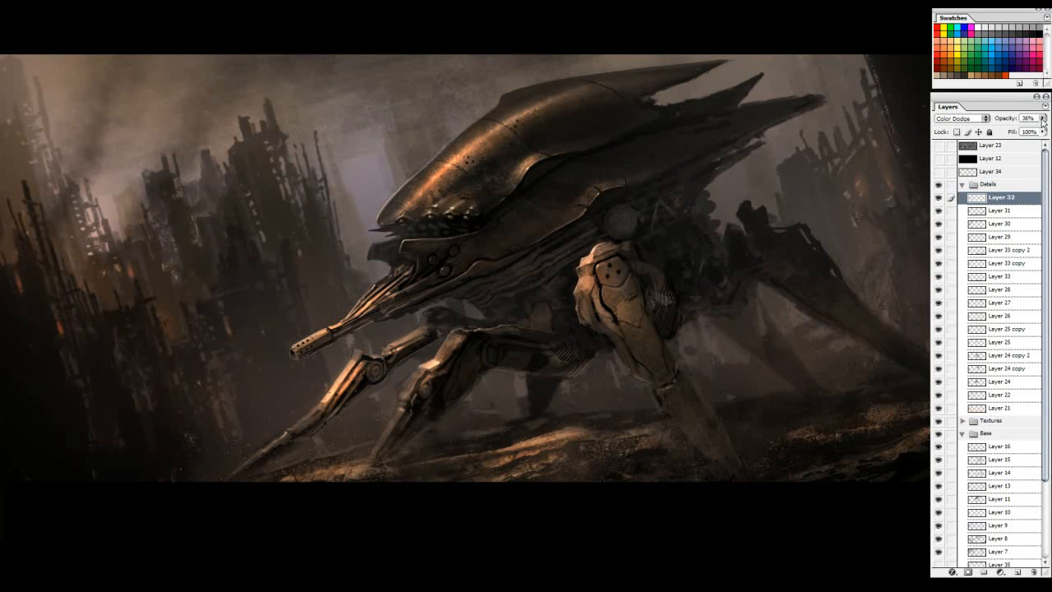
pyautogui.click(1029, 118)
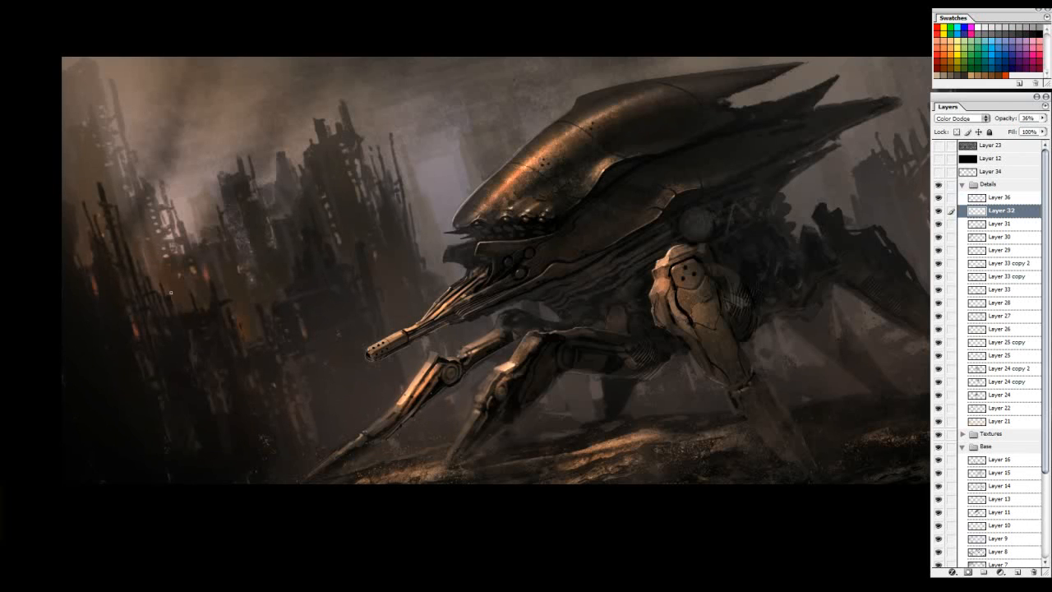
pyautogui.click(1022, 118)
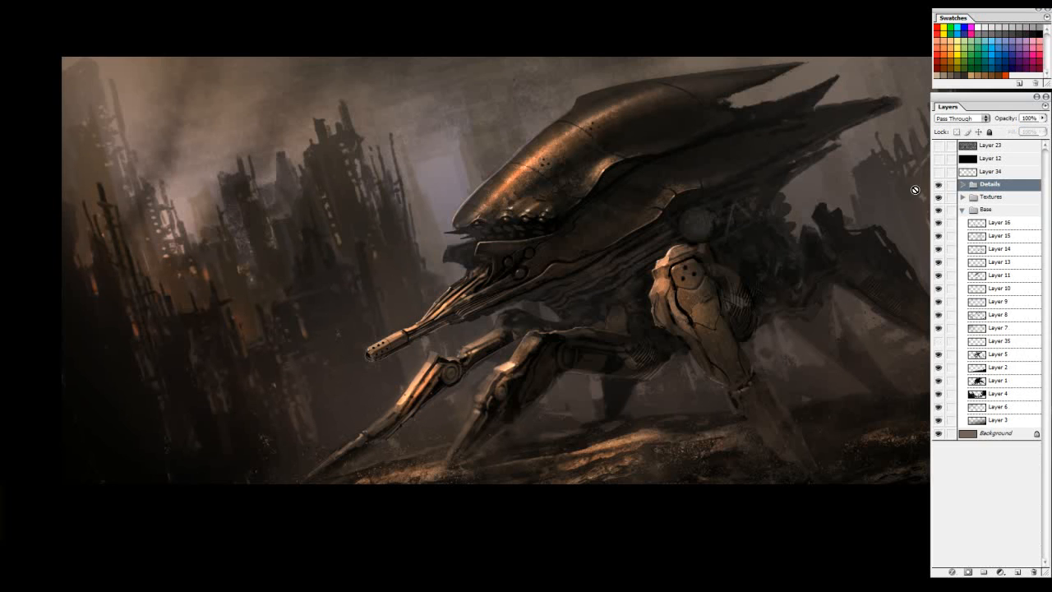
# Step: Collapse the Base group and select Layer 34 at the top of the stack
pyautogui.click(963, 209)
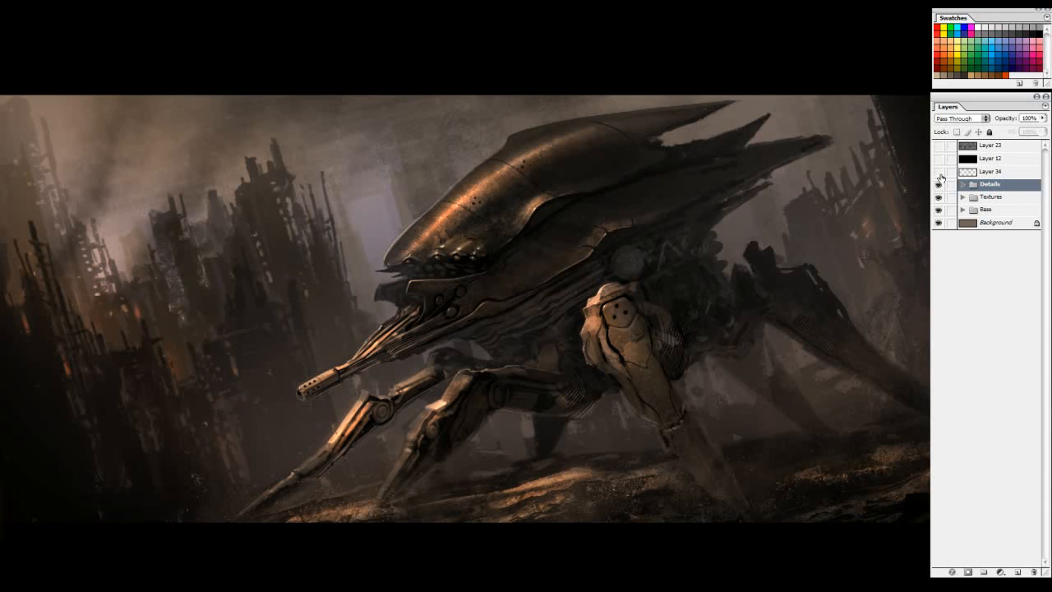
pyautogui.click(989, 170)
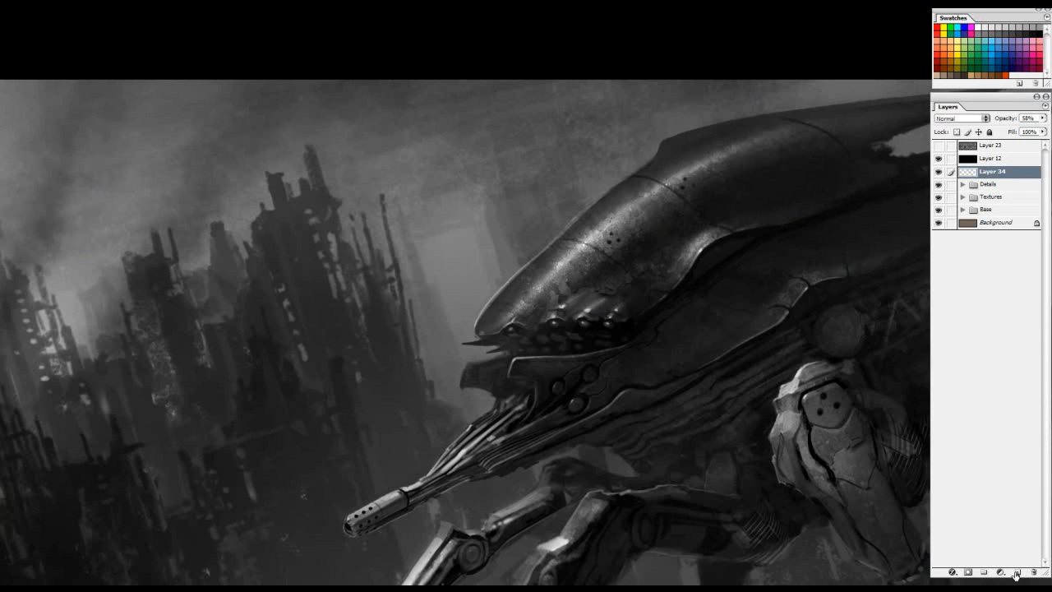
# Step: Create a new empty colour layer and switch the painting back to colour view
pyautogui.click(956, 118)
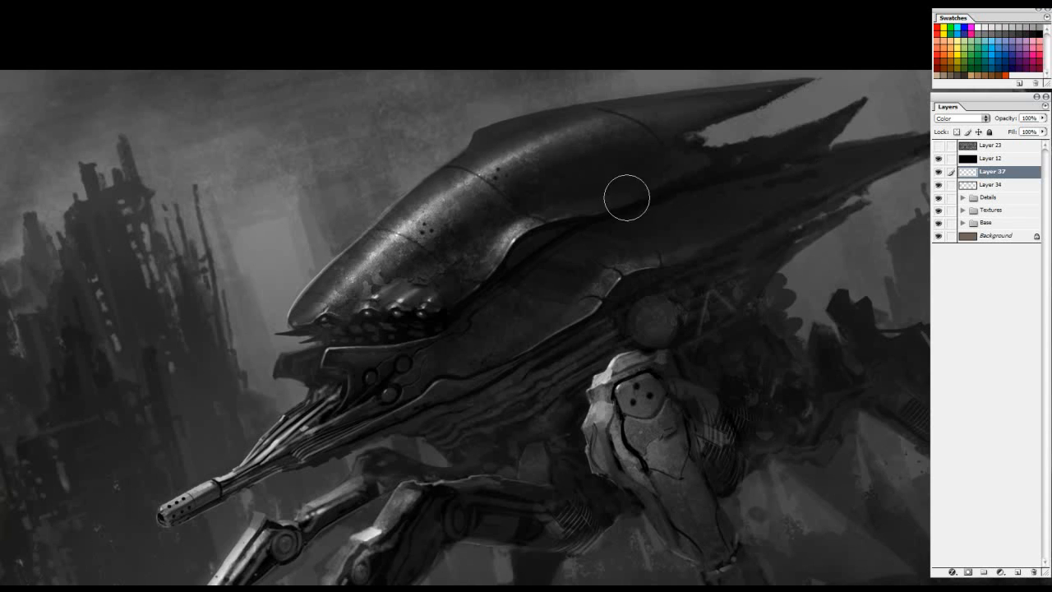
pyautogui.moveTo(572, 271)
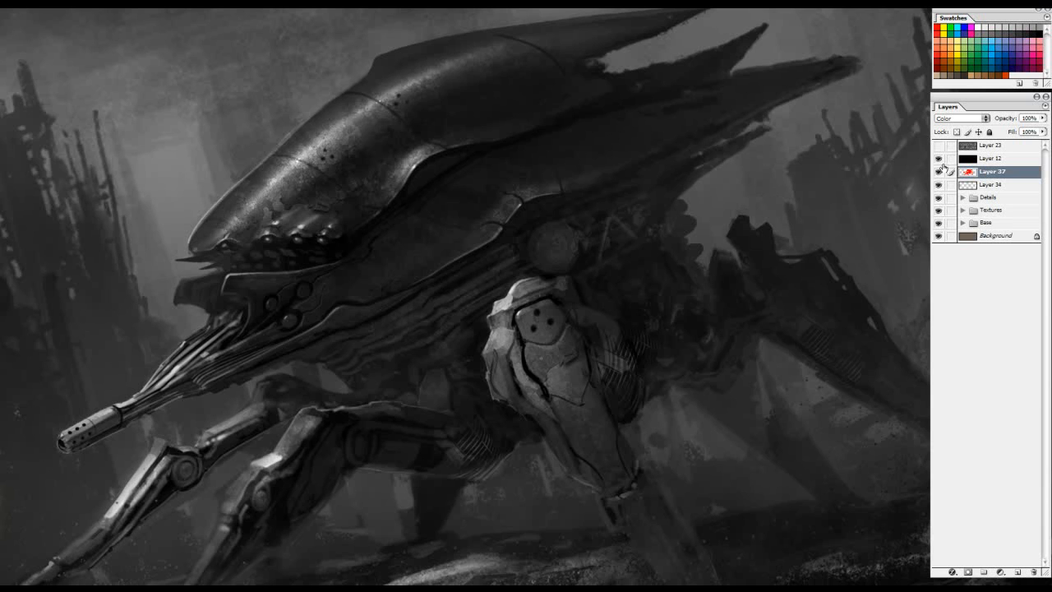
pyautogui.click(937, 171)
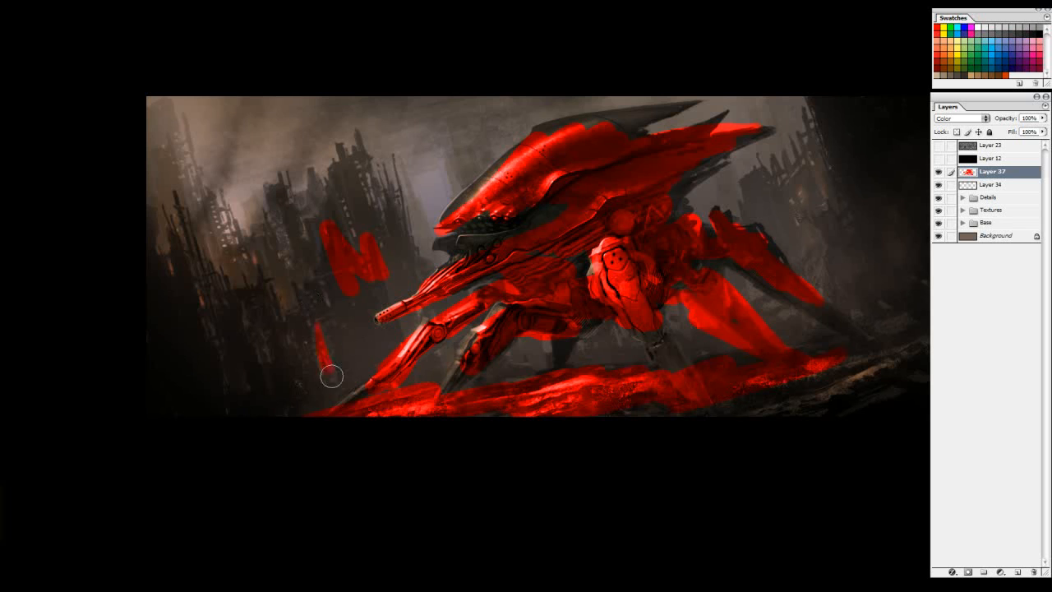
# Step: Brush red over the left buildings and robot legs, check values in greyscale, then clear the colour layer
pyautogui.moveTo(332, 376); pyautogui.dragTo(546, 286)
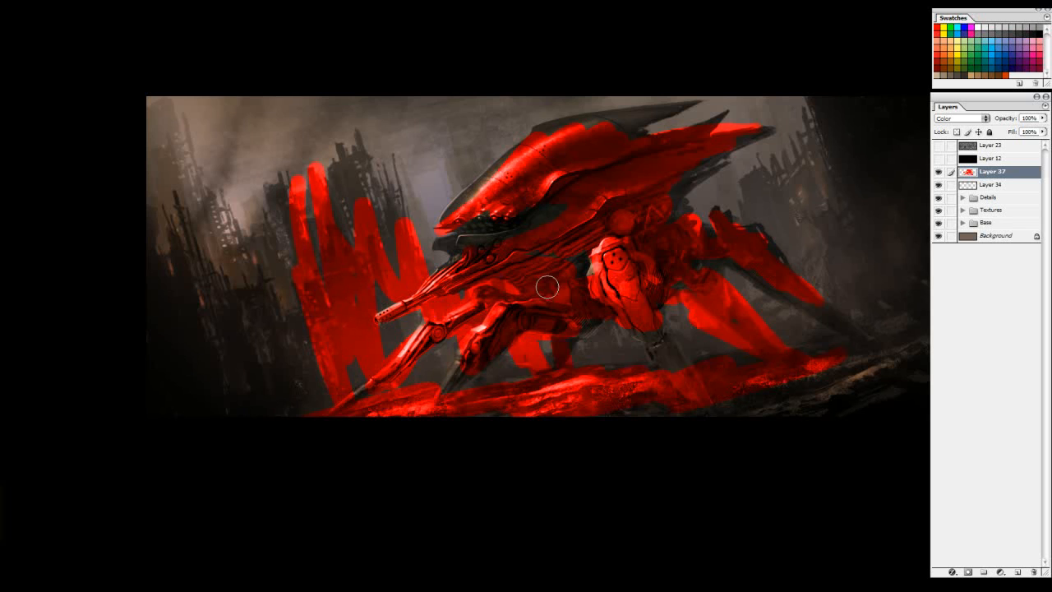
pyautogui.moveTo(545, 286); pyautogui.dragTo(535, 348)
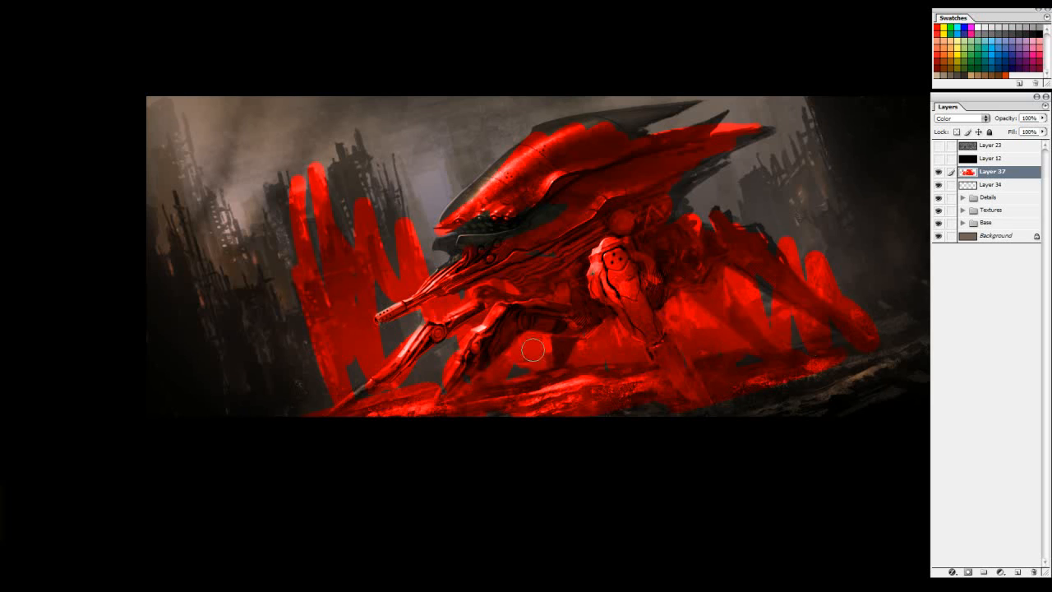
pyautogui.click(937, 172)
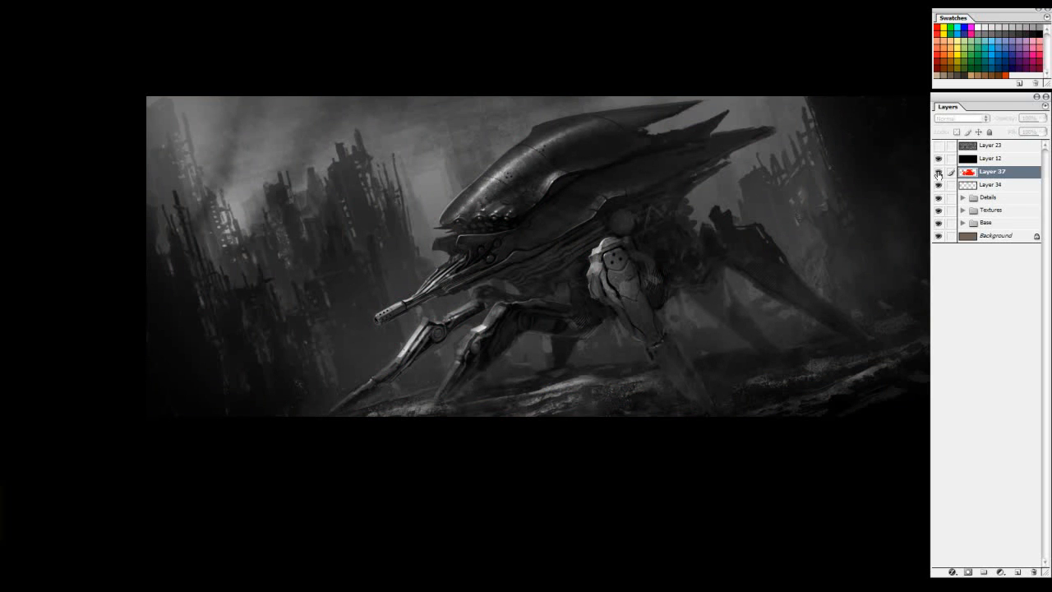
pyautogui.click(937, 171)
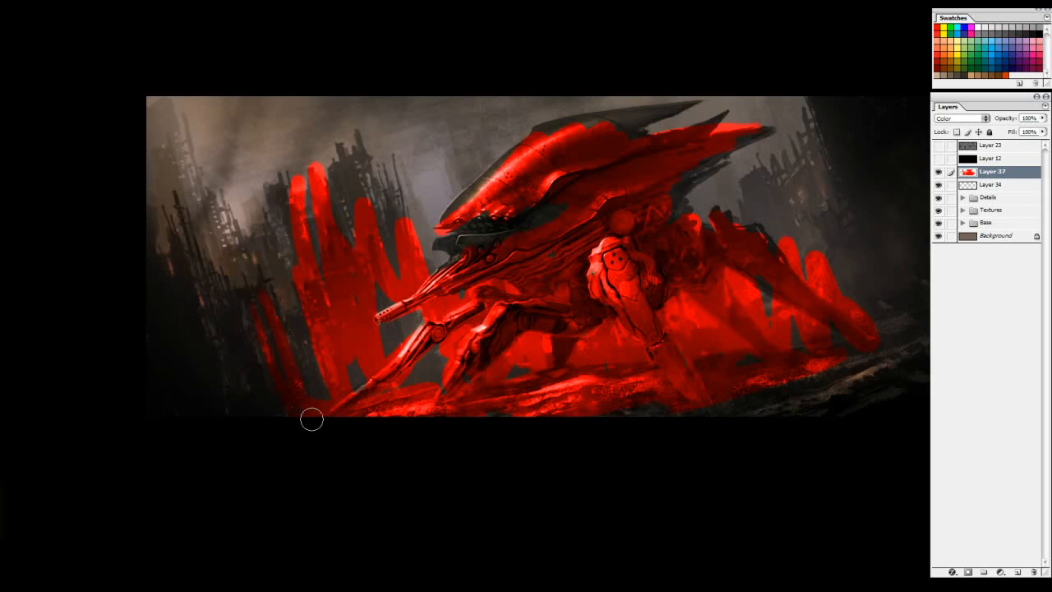
pyautogui.moveTo(312, 419); pyautogui.dragTo(353, 140)
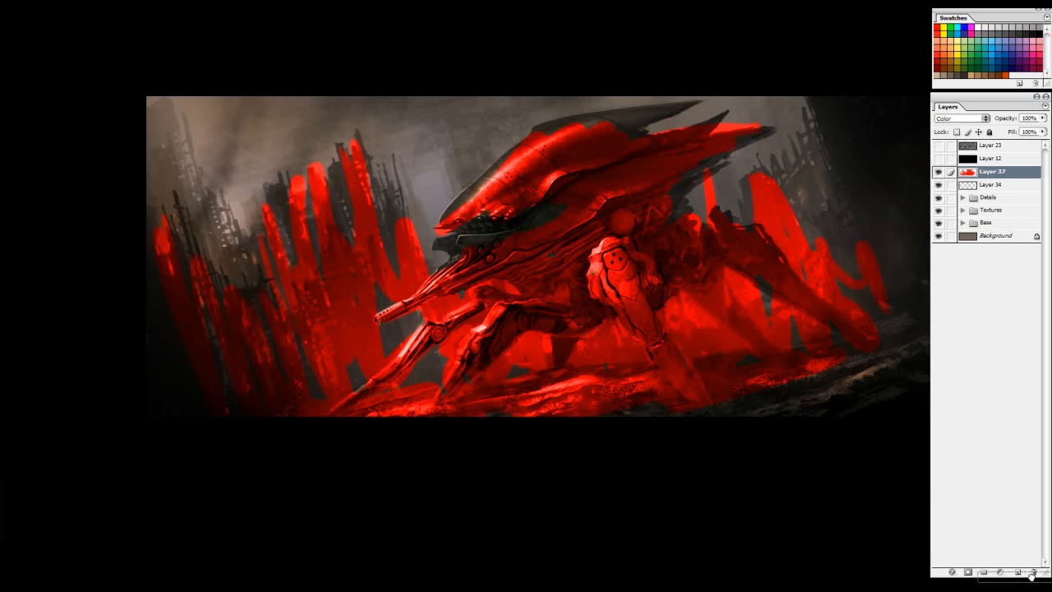
pyautogui.click(960, 118)
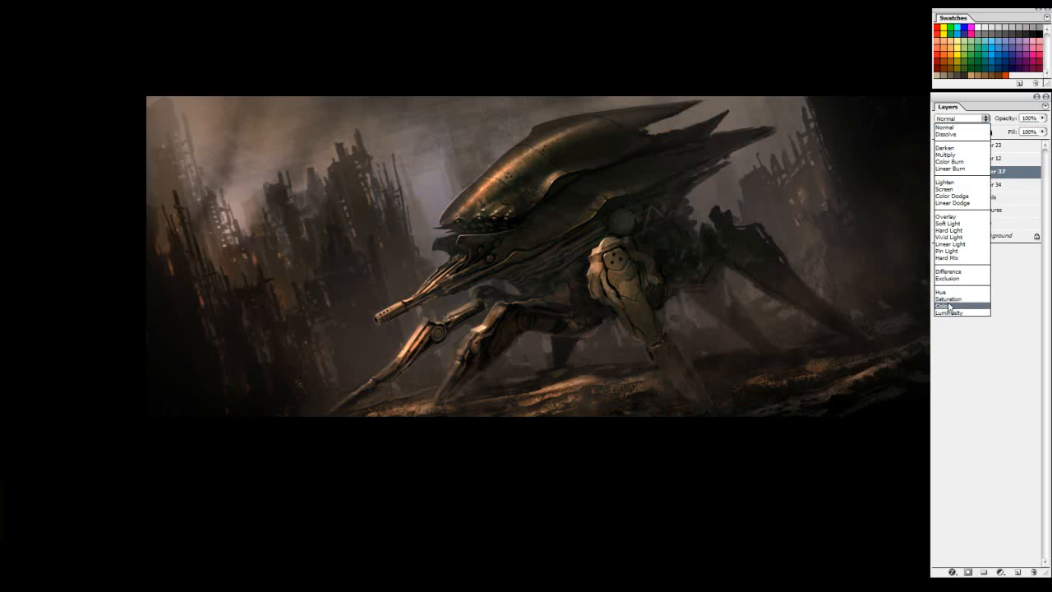
# Step: Set the colour layer's blend mode to Color after trying Saturation
pyautogui.click(950, 303)
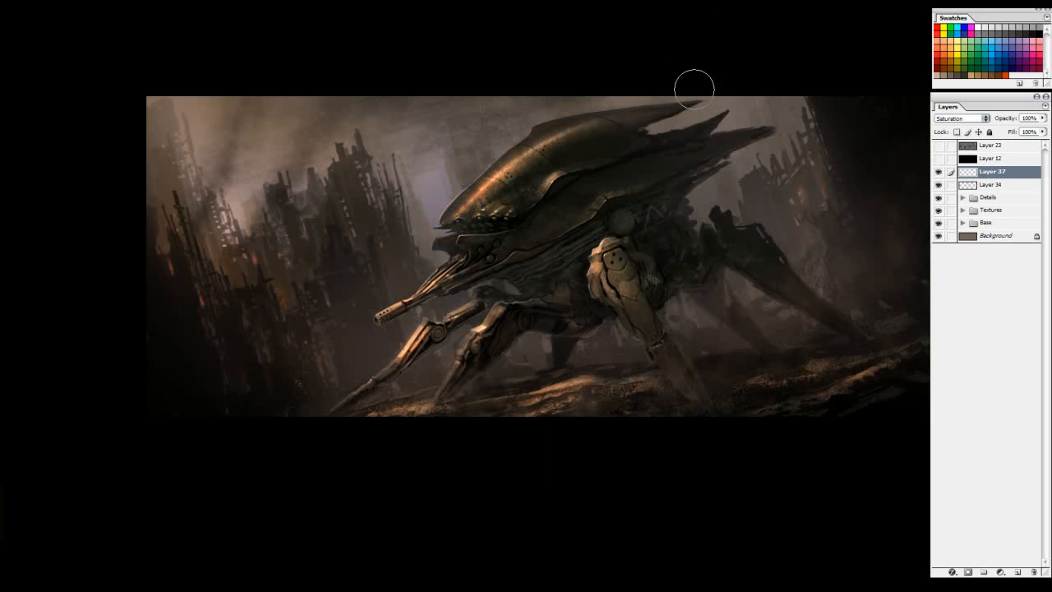
pyautogui.click(960, 119)
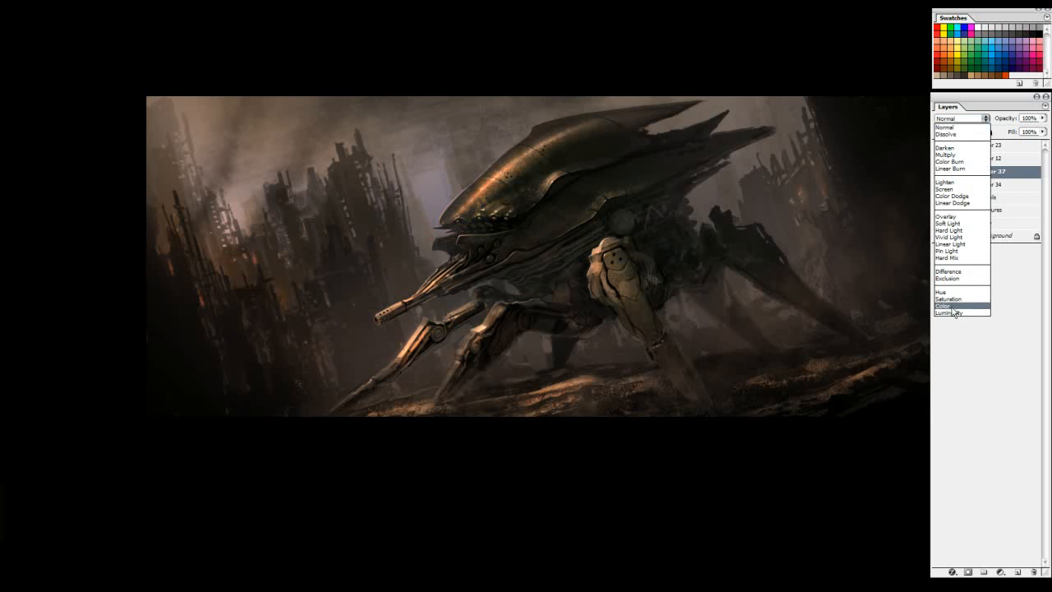
pyautogui.click(950, 304)
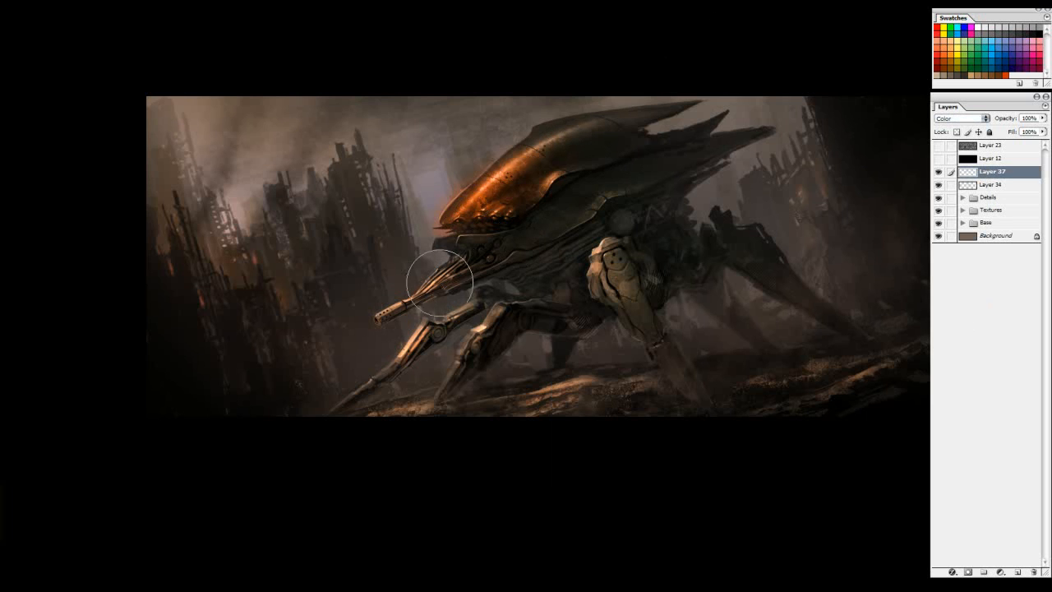
# Step: Paint colour over the robot's head and shift its tint toward red with Hue/Saturation
pyautogui.moveTo(444, 282); pyautogui.dragTo(612, 271)
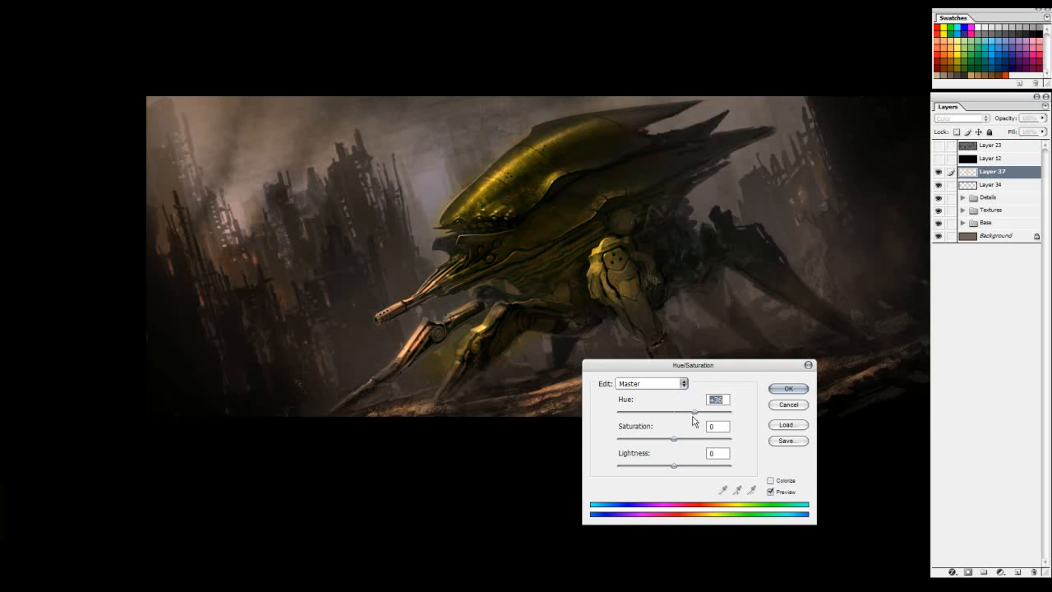
pyautogui.moveTo(694, 411); pyautogui.dragTo(657, 411)
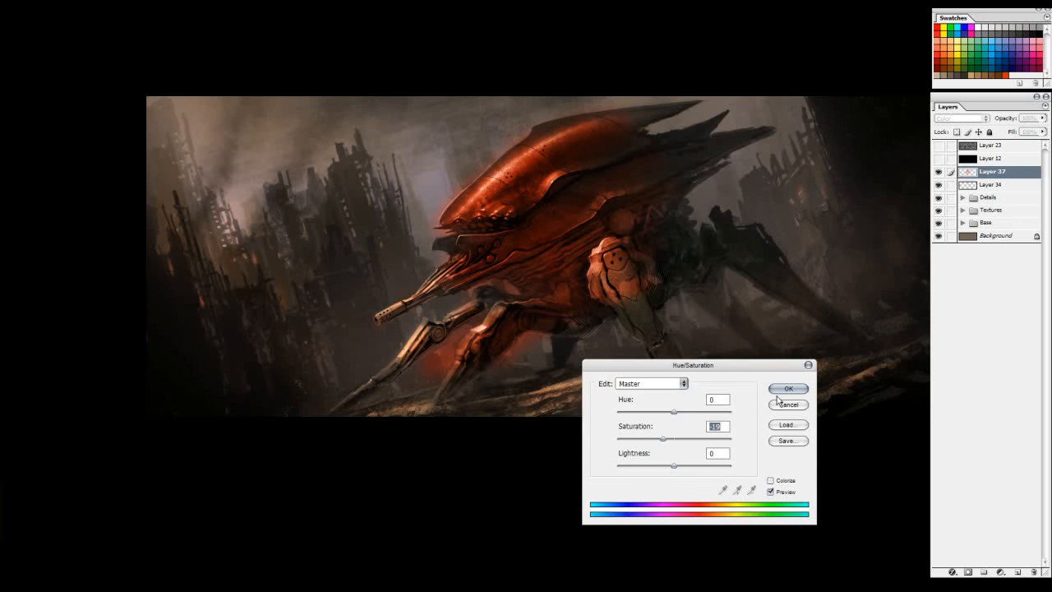
pyautogui.click(787, 388)
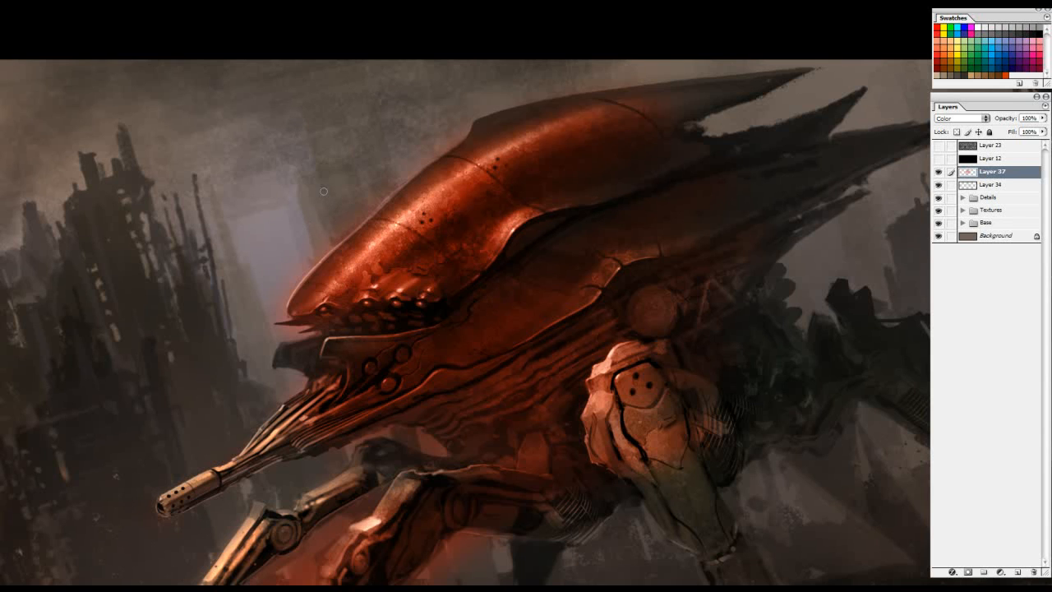
# Step: Pan to the robot's head and legs, touch up the red there, and paint the first head stripe
pyautogui.moveTo(378, 187); pyautogui.dragTo(309, 259)
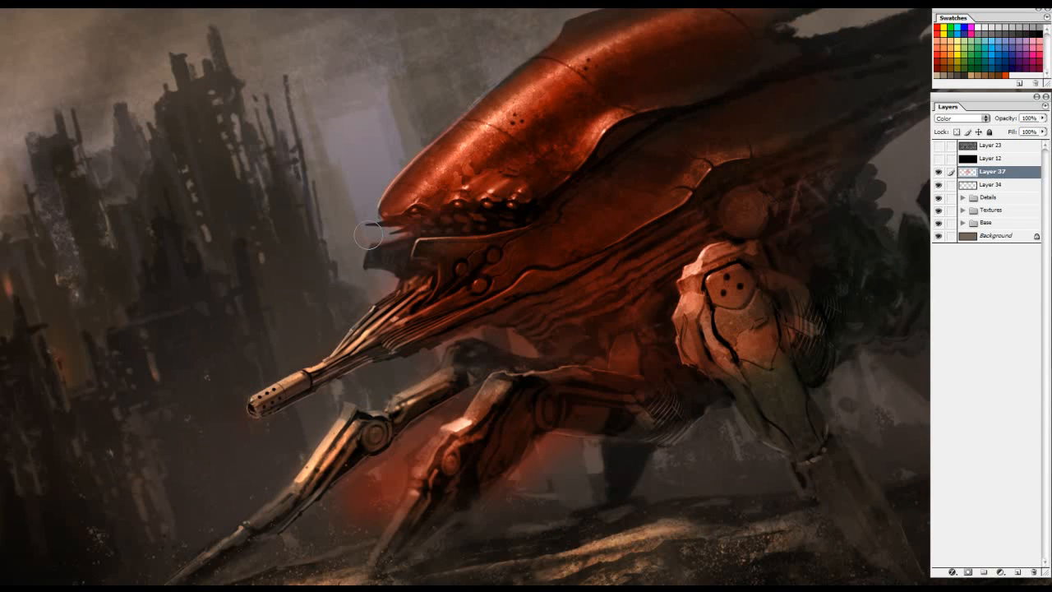
pyautogui.moveTo(370, 237); pyautogui.dragTo(403, 273)
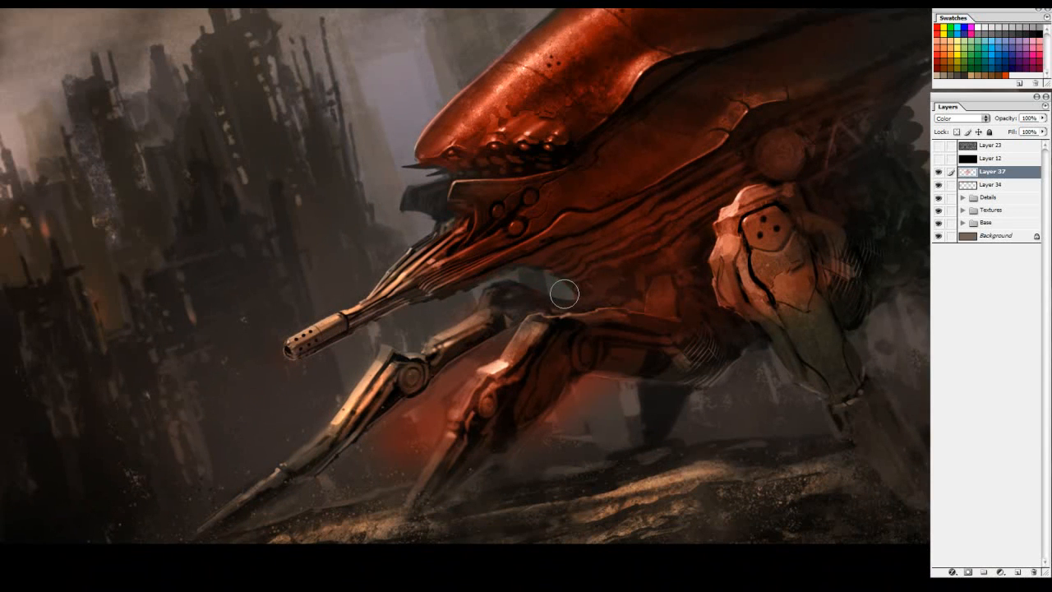
pyautogui.moveTo(565, 293); pyautogui.dragTo(483, 358)
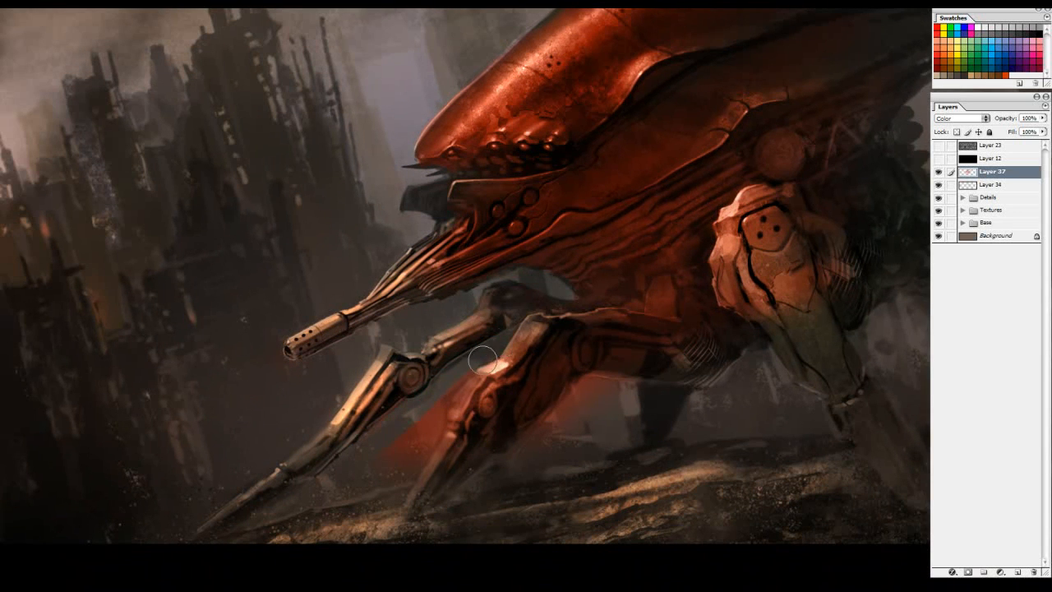
pyautogui.moveTo(480, 359); pyautogui.dragTo(572, 404)
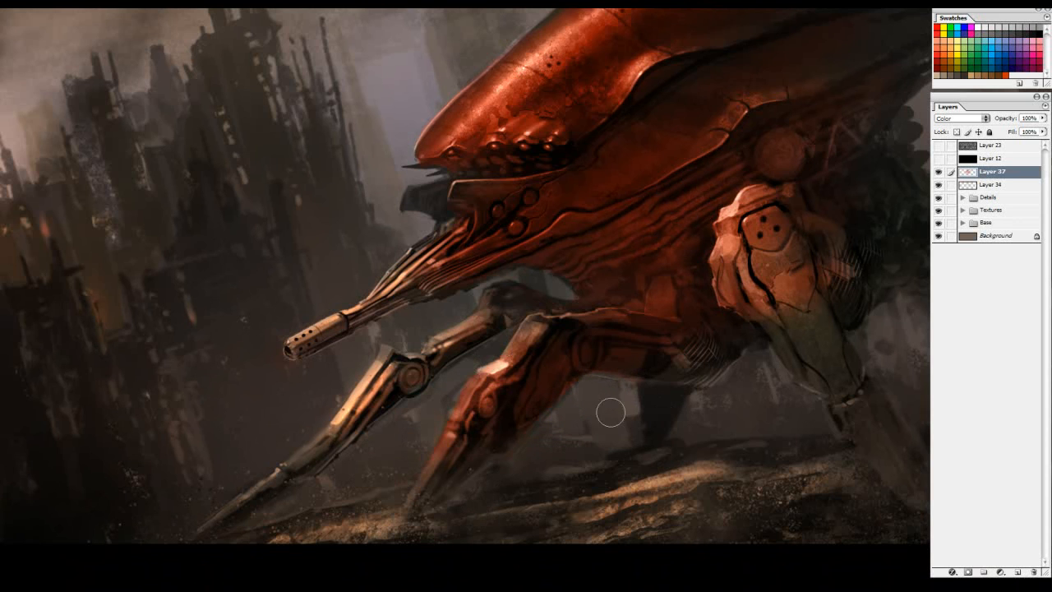
pyautogui.click(936, 171)
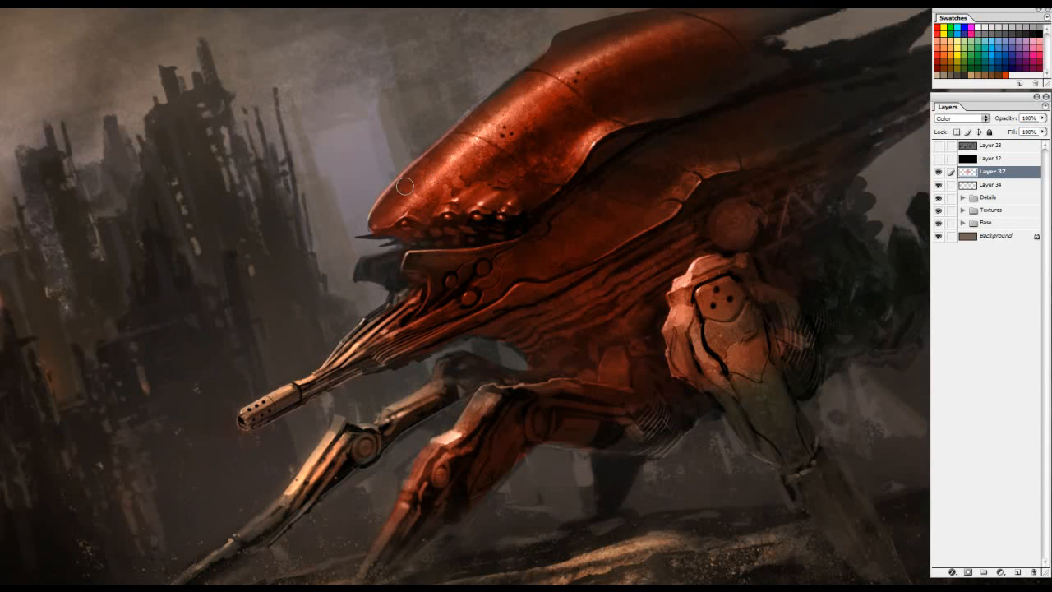
pyautogui.moveTo(403, 186); pyautogui.dragTo(456, 203)
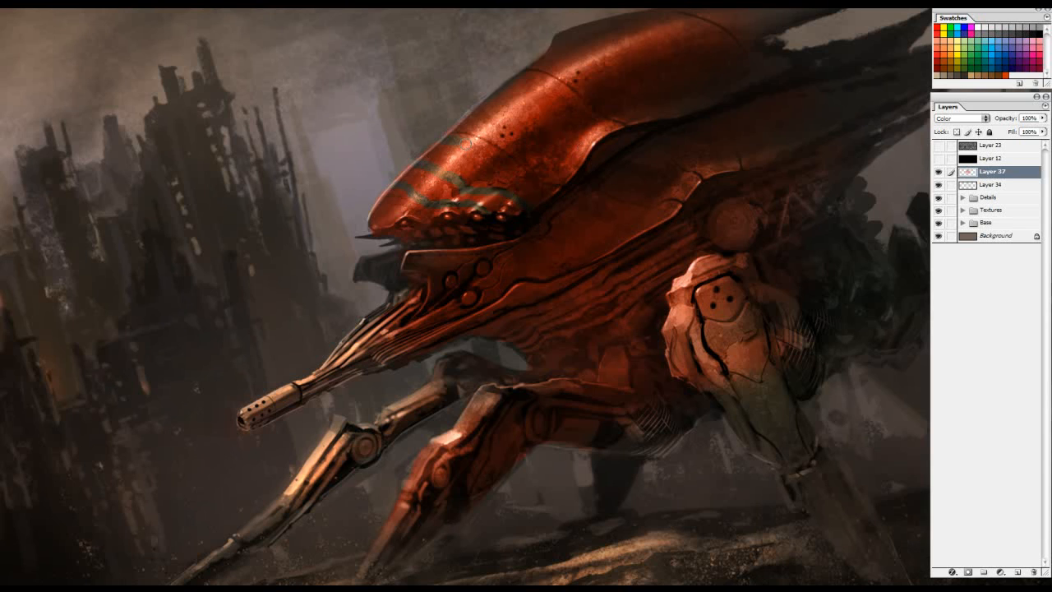
# Step: Paint stripe strokes along the head and toward its back
pyautogui.moveTo(469, 146); pyautogui.dragTo(622, 51)
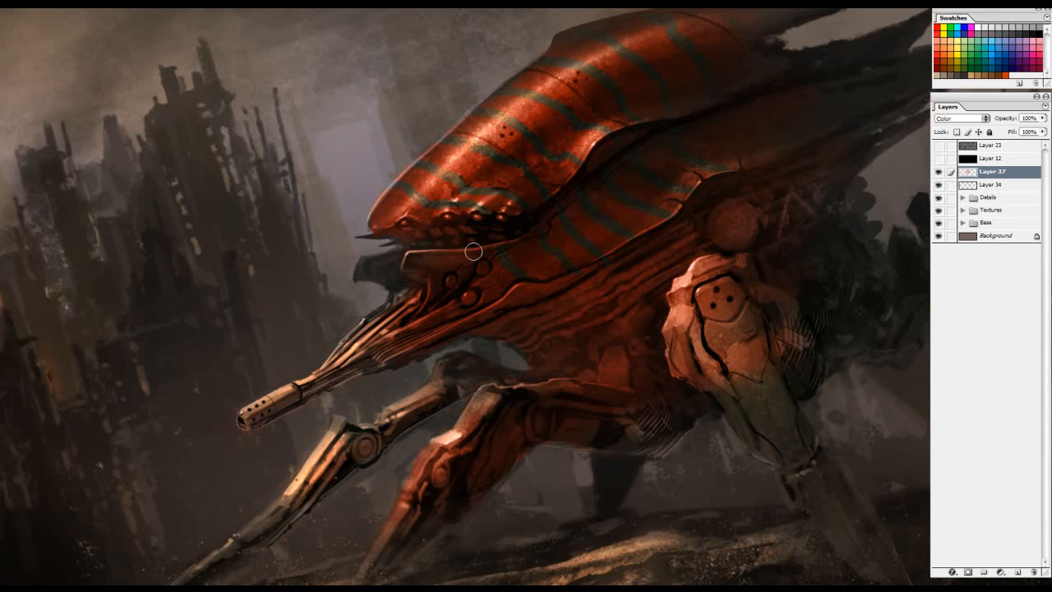
pyautogui.moveTo(473, 251); pyautogui.dragTo(557, 353)
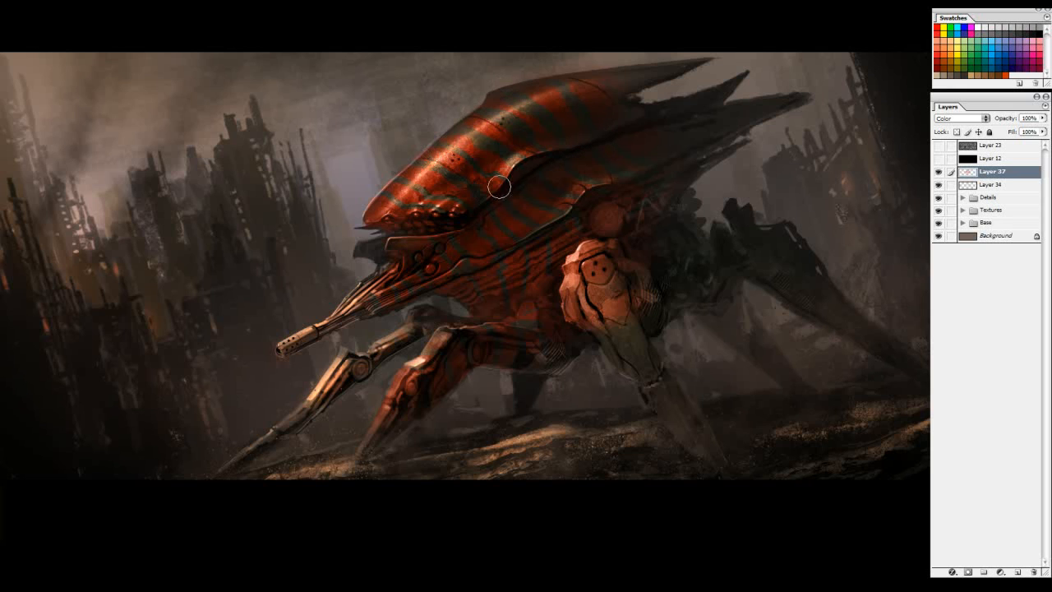
# Step: Add stripes over the robot's body and the top of its head
pyautogui.moveTo(499, 187); pyautogui.dragTo(437, 217)
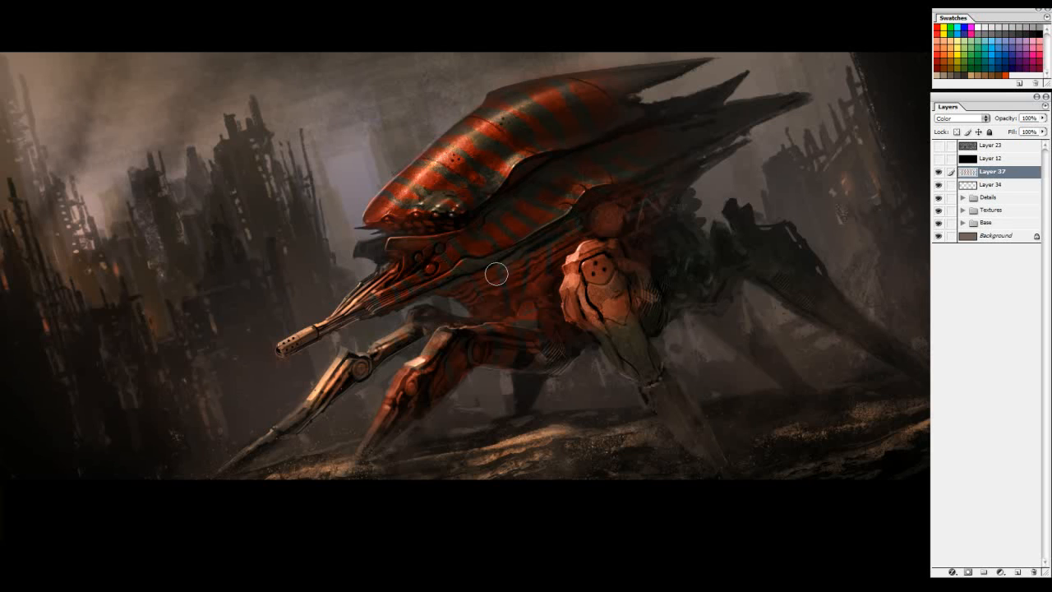
pyautogui.moveTo(496, 273); pyautogui.dragTo(599, 172)
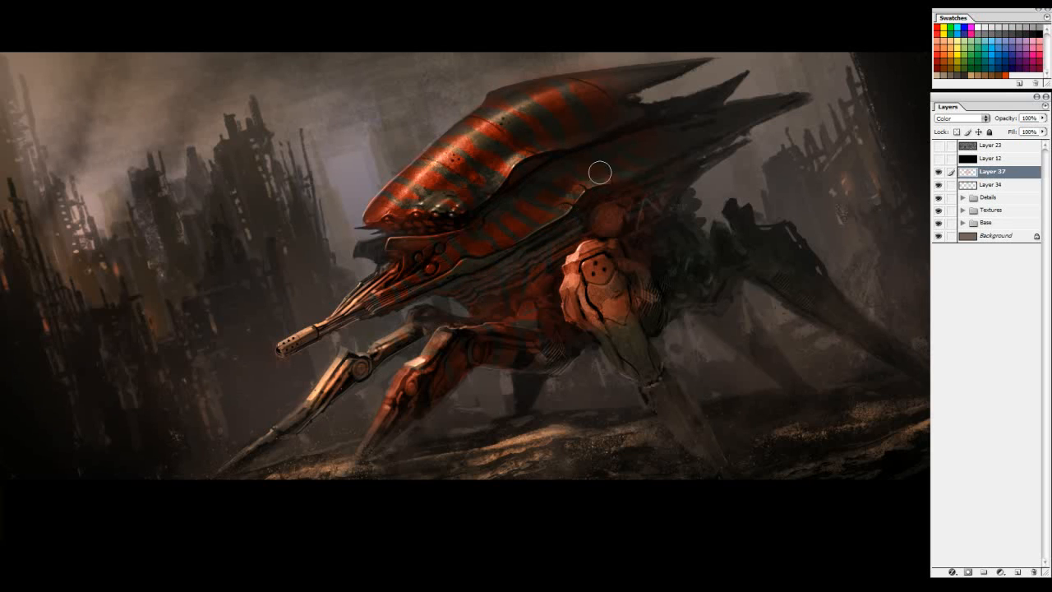
pyautogui.moveTo(599, 172); pyautogui.dragTo(403, 217)
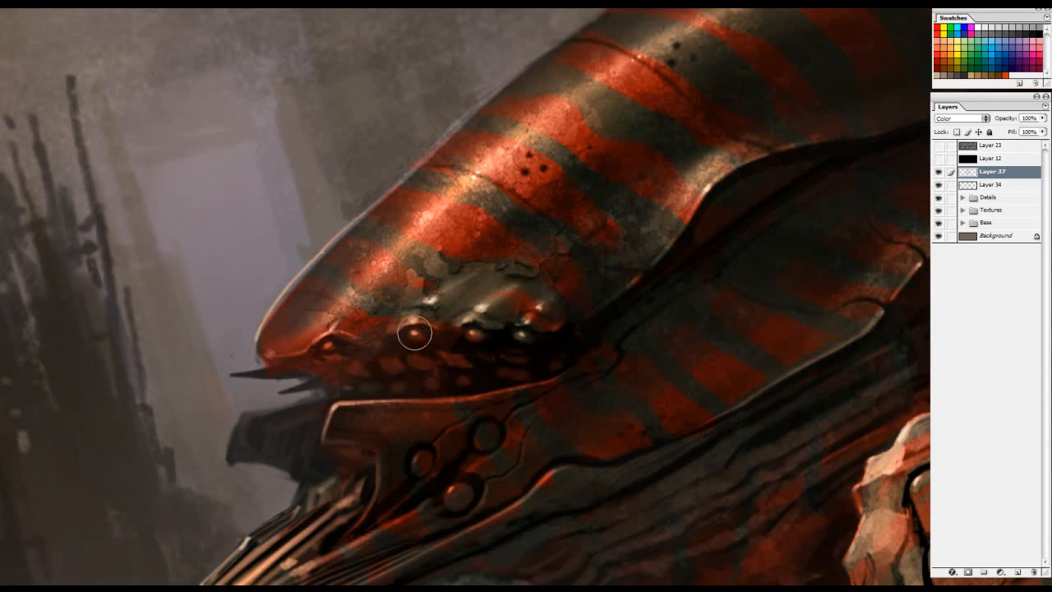
# Step: Zoom into the head and toggle the desaturated preview to judge values
pyautogui.moveTo(414, 332); pyautogui.dragTo(397, 327)
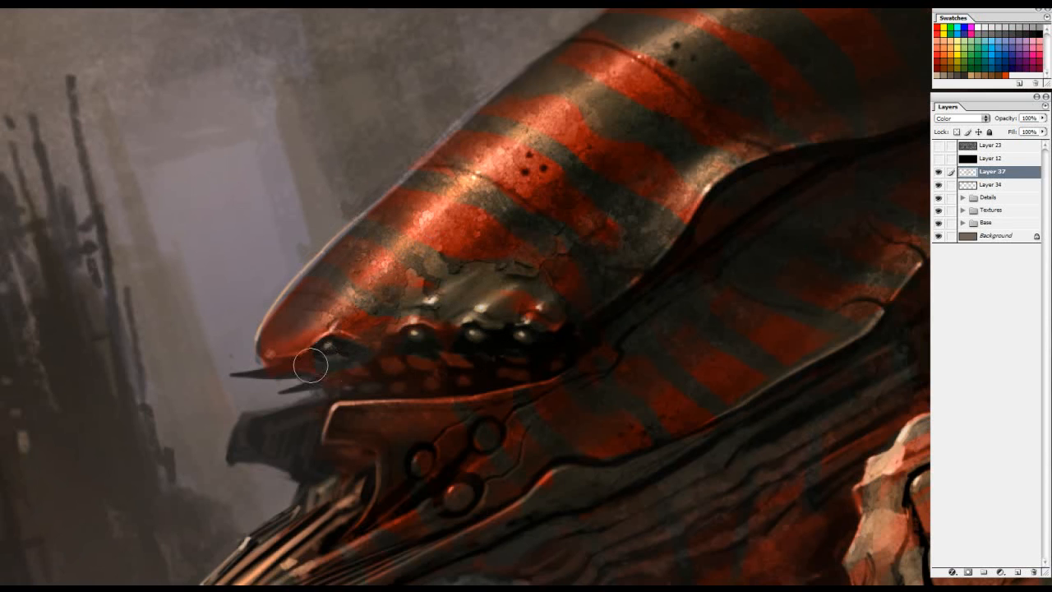
pyautogui.moveTo(312, 364); pyautogui.dragTo(442, 381)
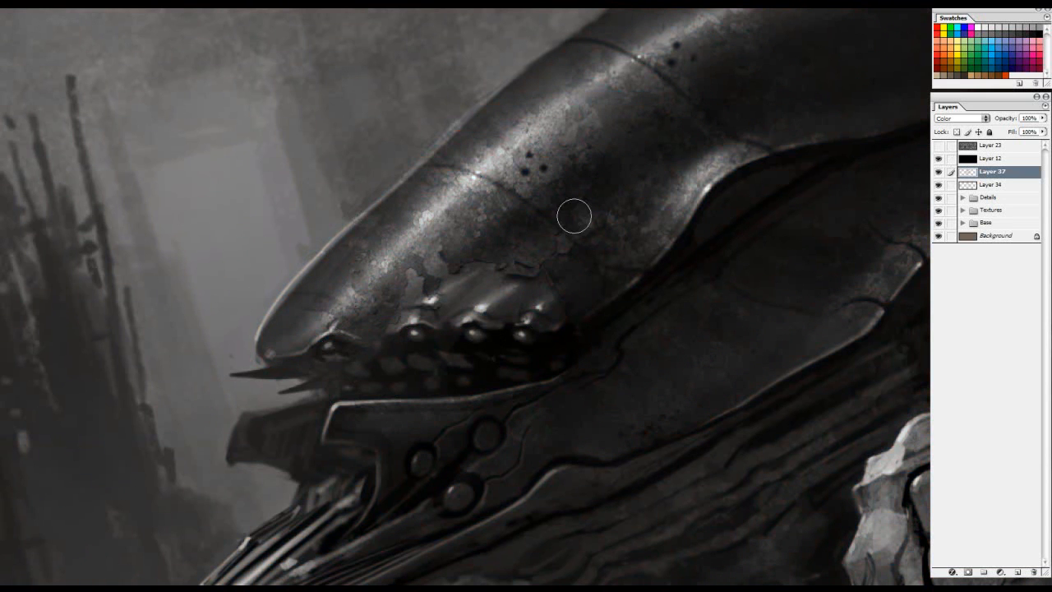
pyautogui.click(937, 173)
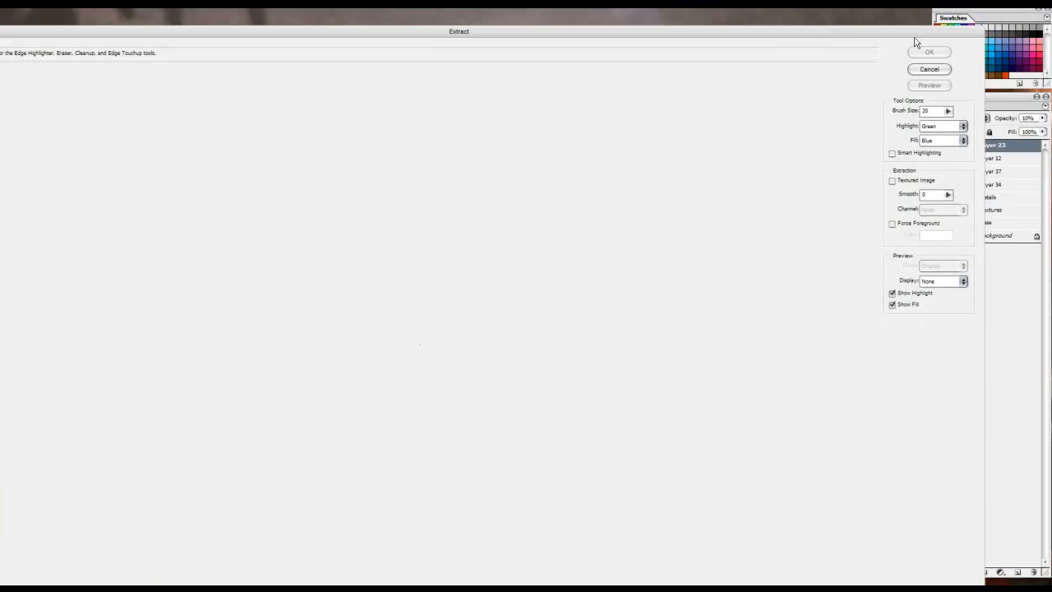
# Step: Cancel the Extract window without extracting
pyautogui.click(928, 51)
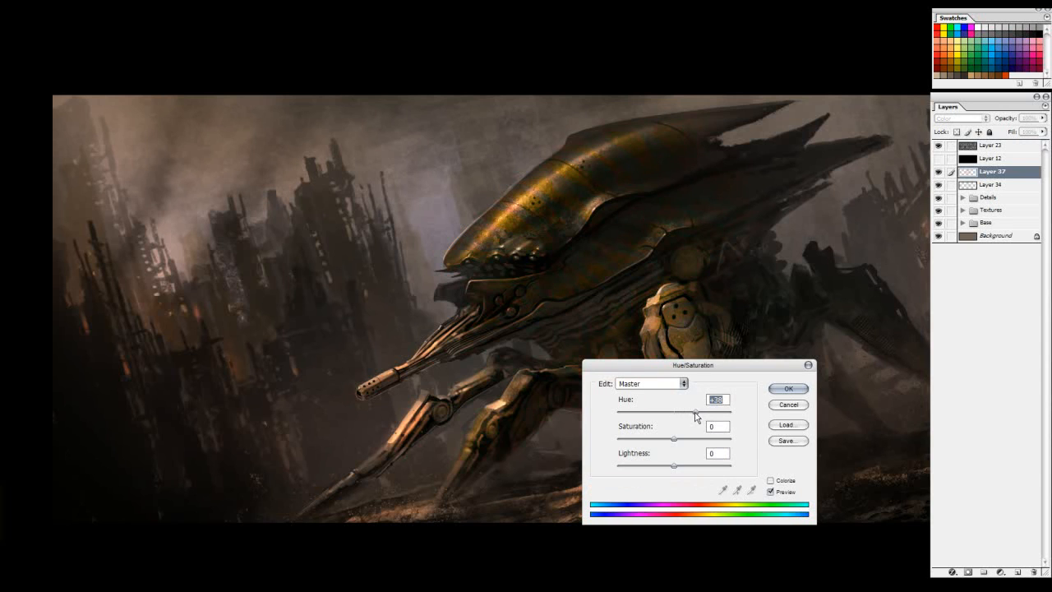
# Step: Slide the Hue back to deep red and confirm the Hue/Saturation adjustment on the striped head
pyautogui.moveTo(699, 414); pyautogui.dragTo(667, 414)
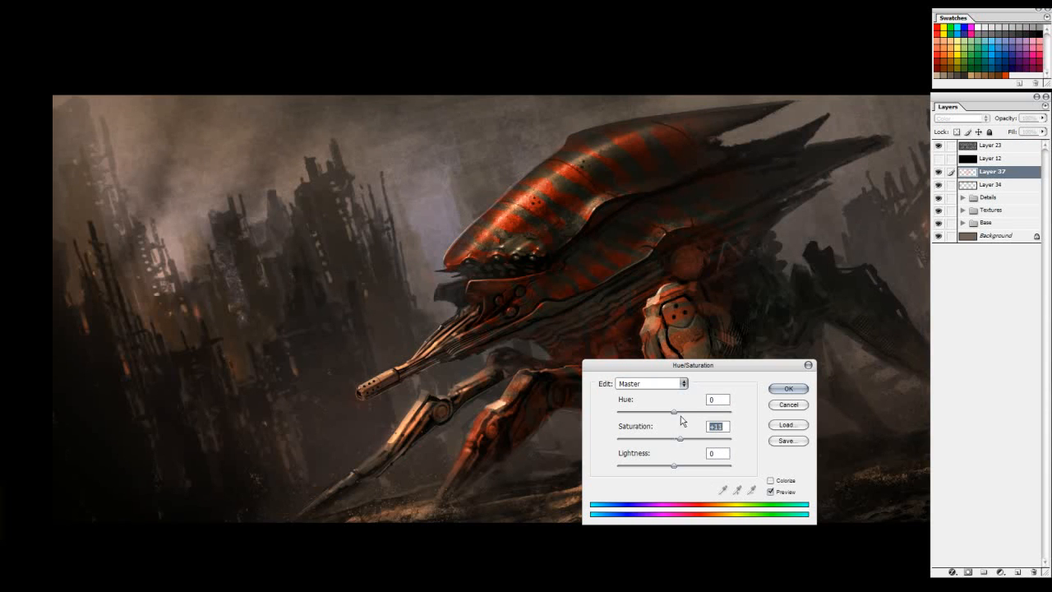
pyautogui.click(787, 388)
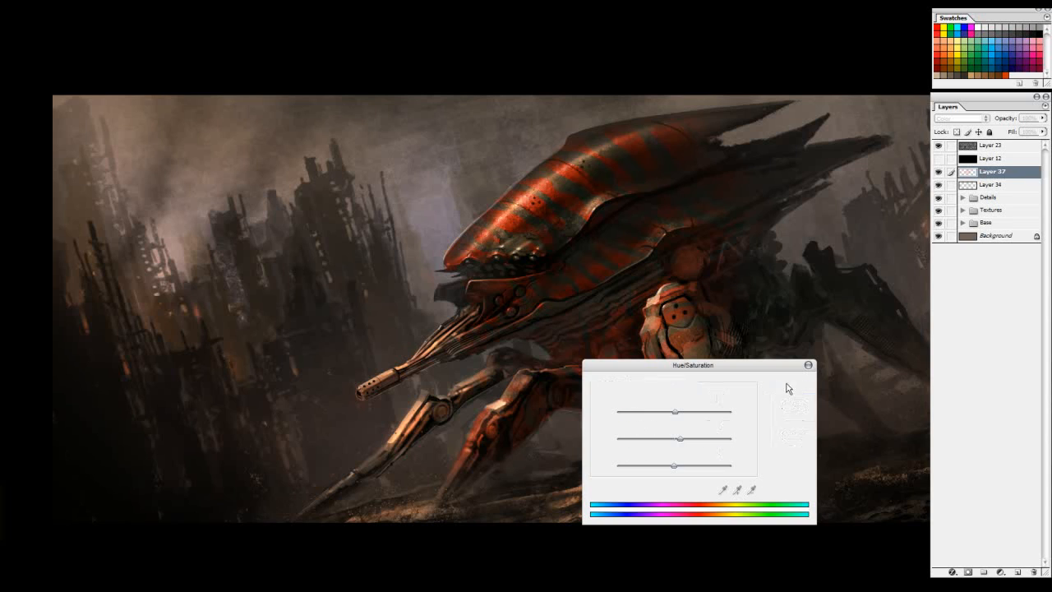